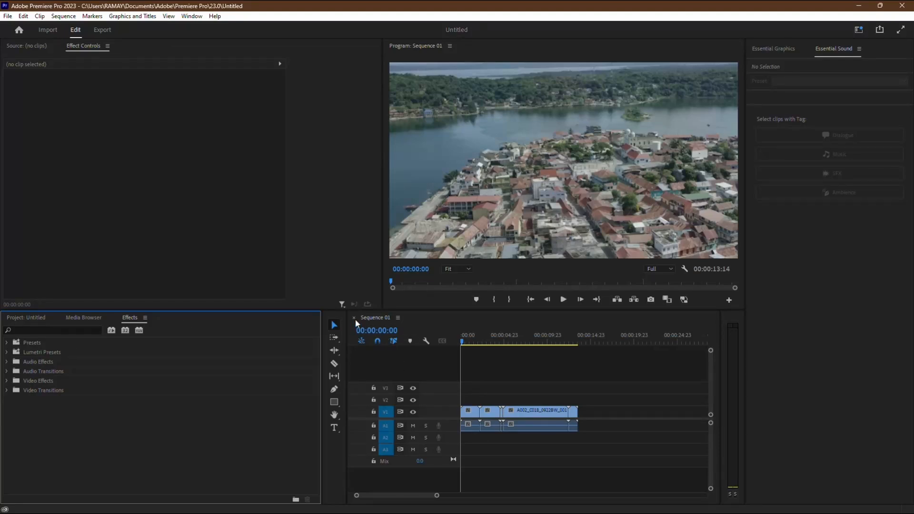
- Close the Sequence 01 timeline tab, leaving the timeline and Program monitor empty
left_click(354, 318)
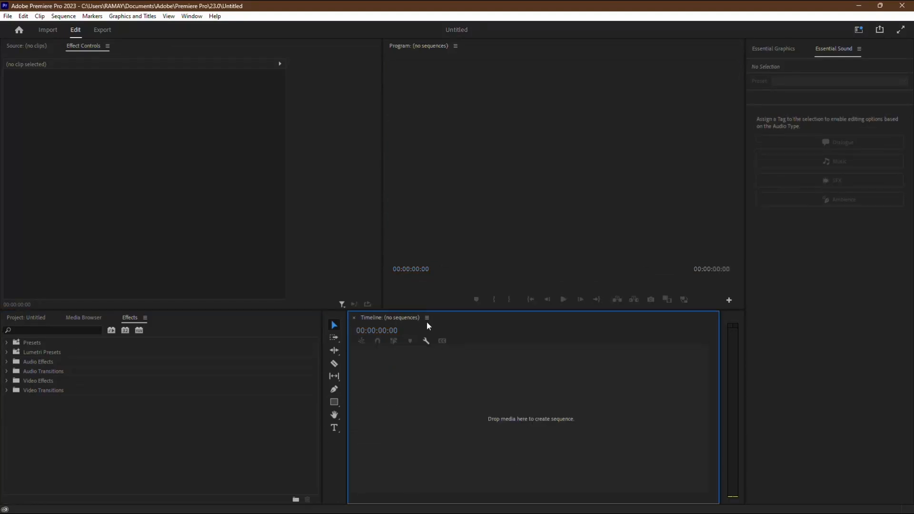
mouse_move(480, 333)
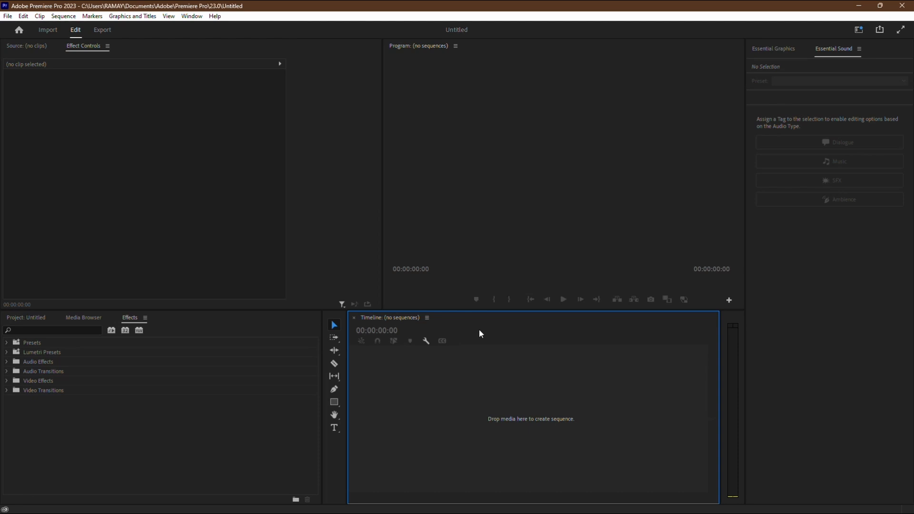
mouse_move(532, 331)
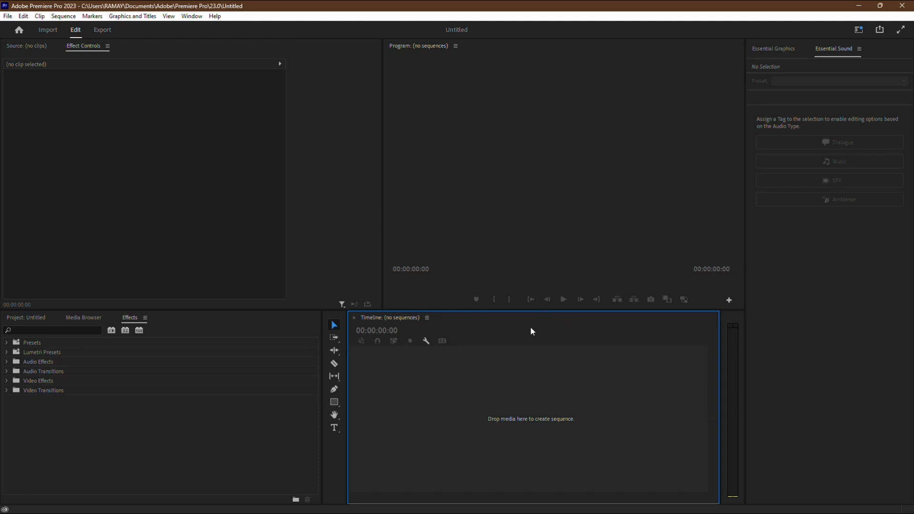
mouse_move(569, 428)
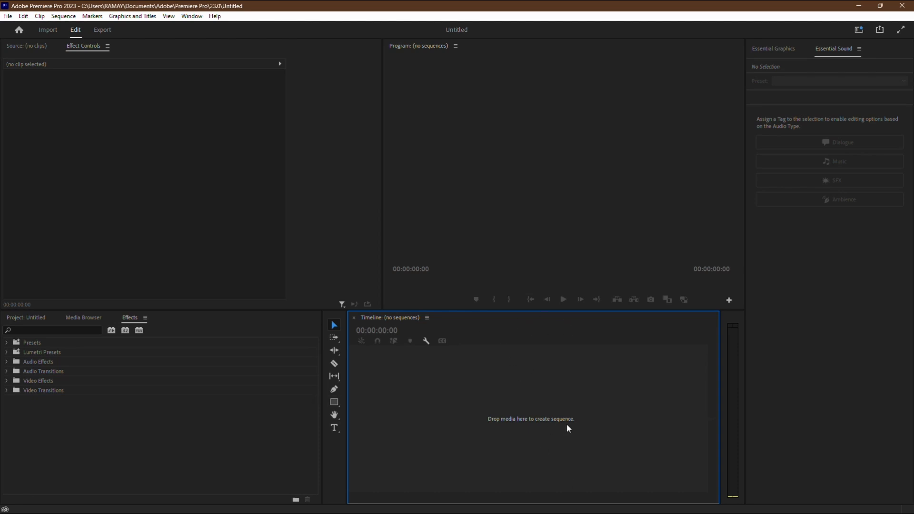
mouse_move(586, 417)
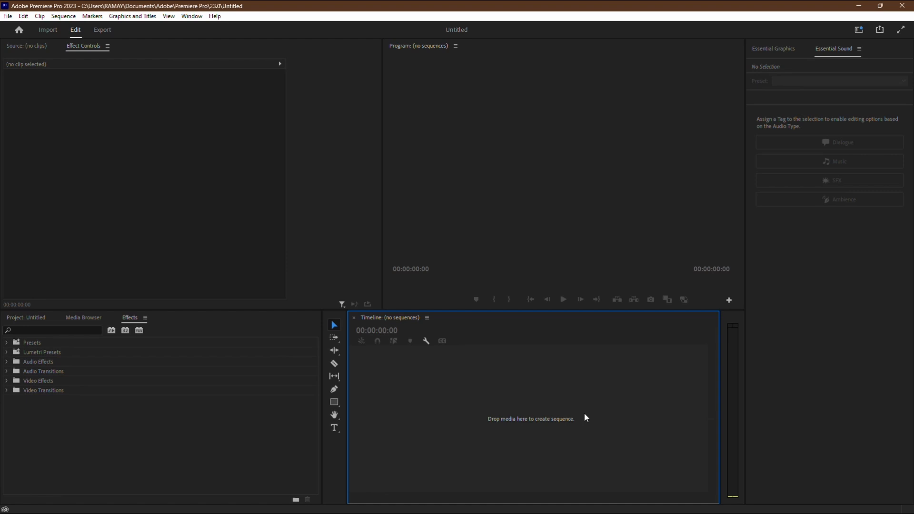
mouse_move(590, 414)
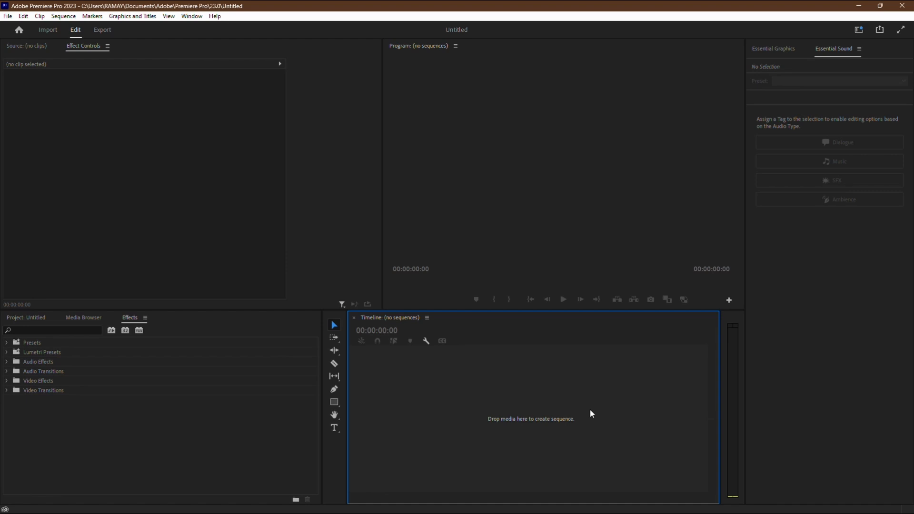
mouse_move(459, 394)
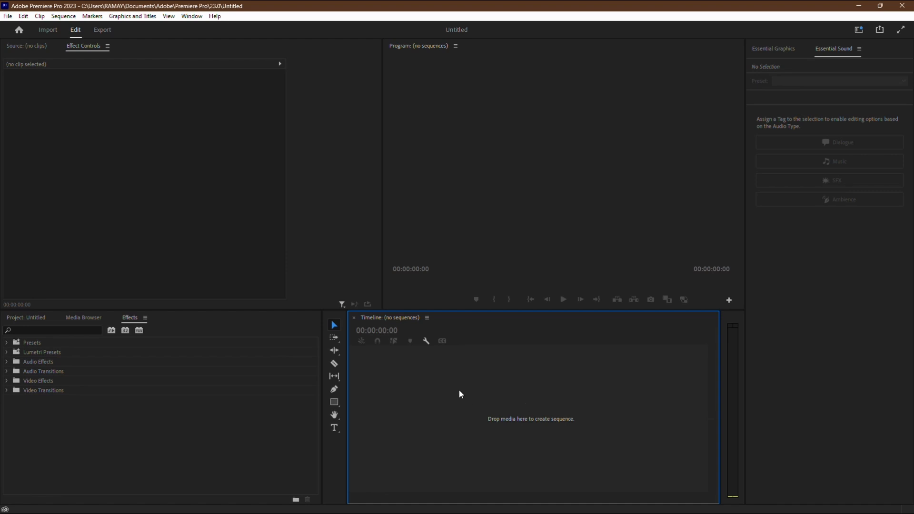
mouse_move(486, 358)
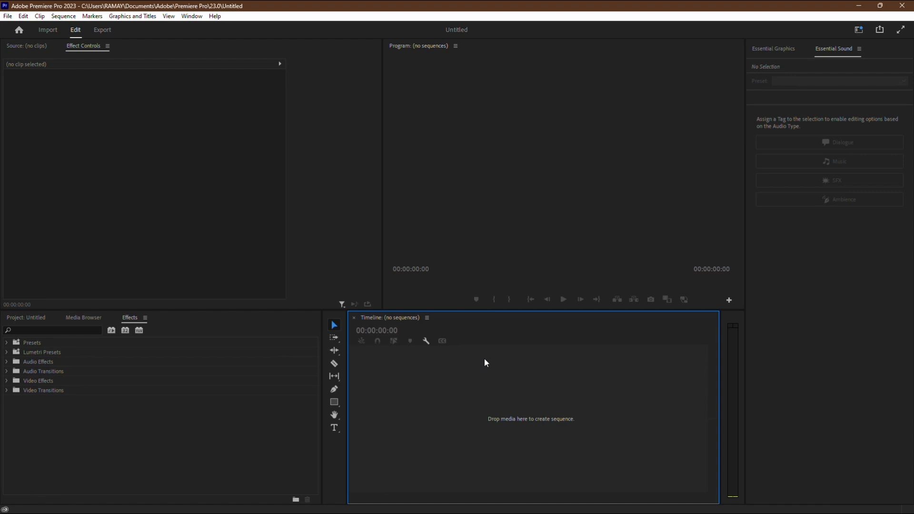
mouse_move(180, 210)
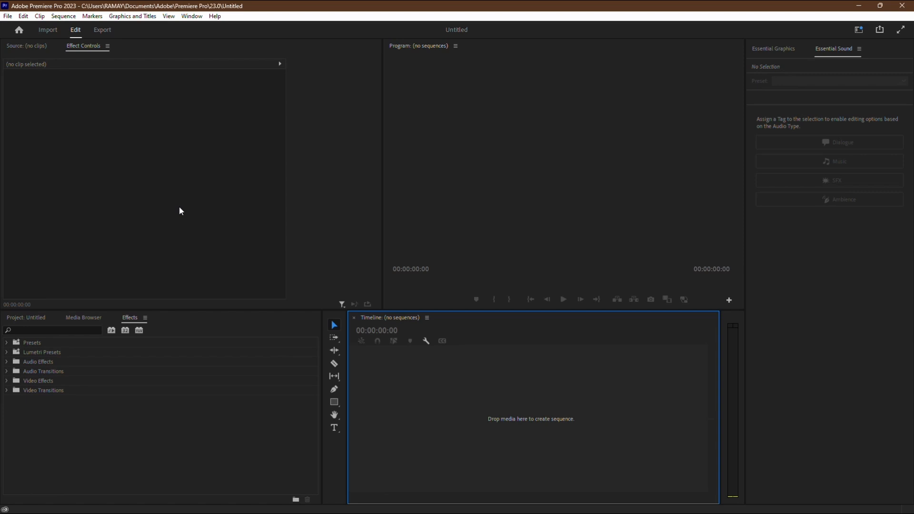
- Show the Project: Untitled panel listing the five clips and Sequence 01
left_click(26, 317)
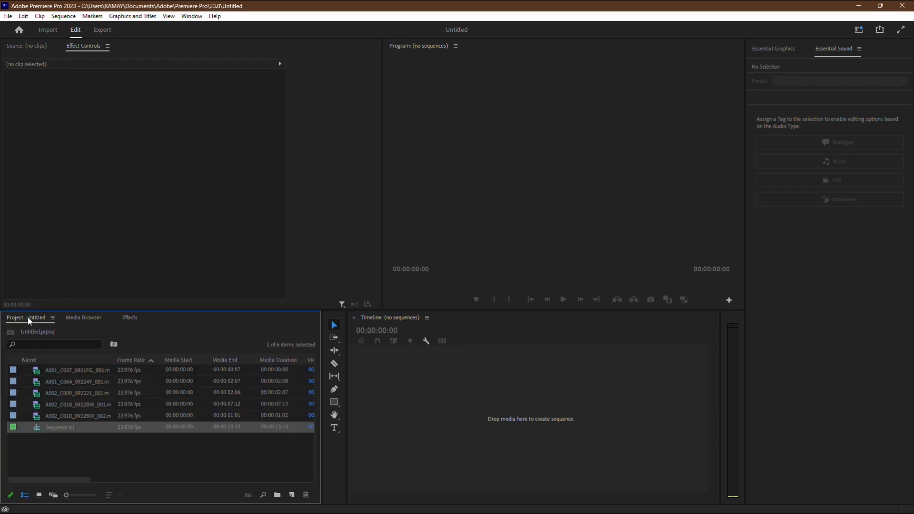
mouse_move(210, 297)
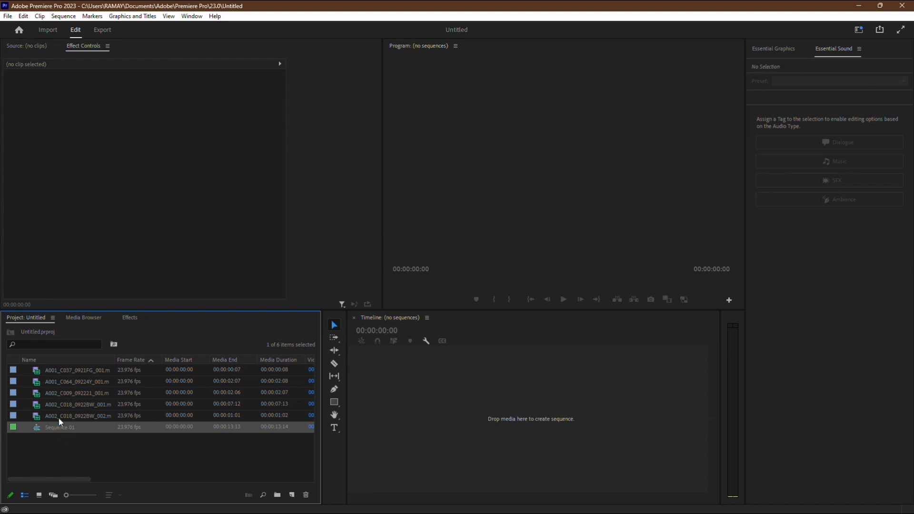
mouse_move(100, 432)
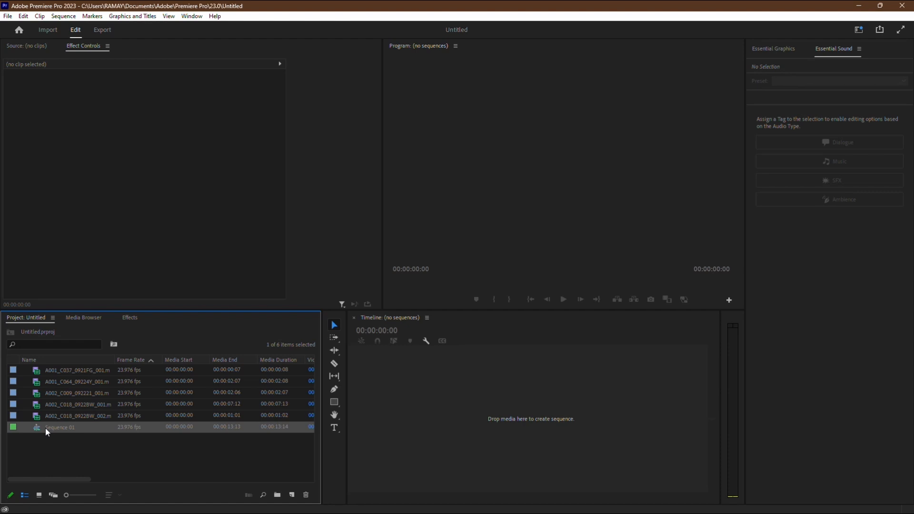
mouse_move(85, 416)
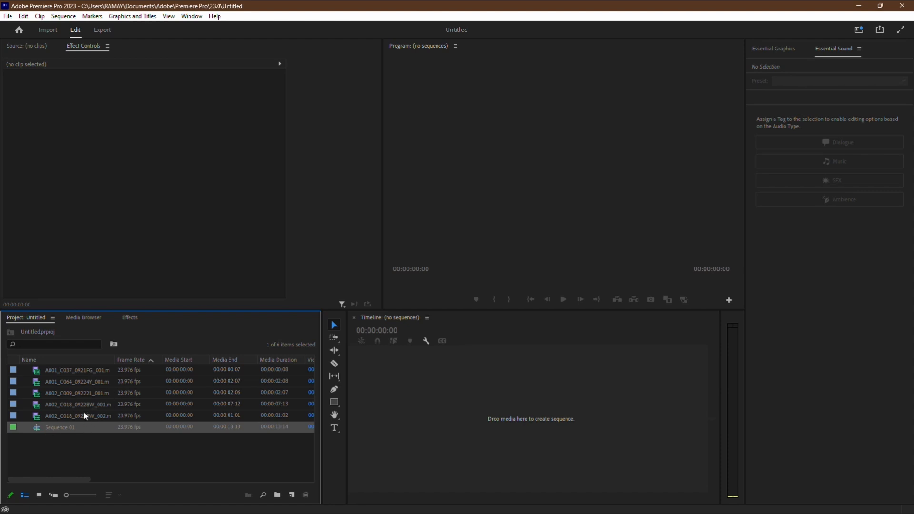
- Reopen Sequence 01 from the Project panel so its clips and aerial footage return to timeline and preview
double_click(59, 427)
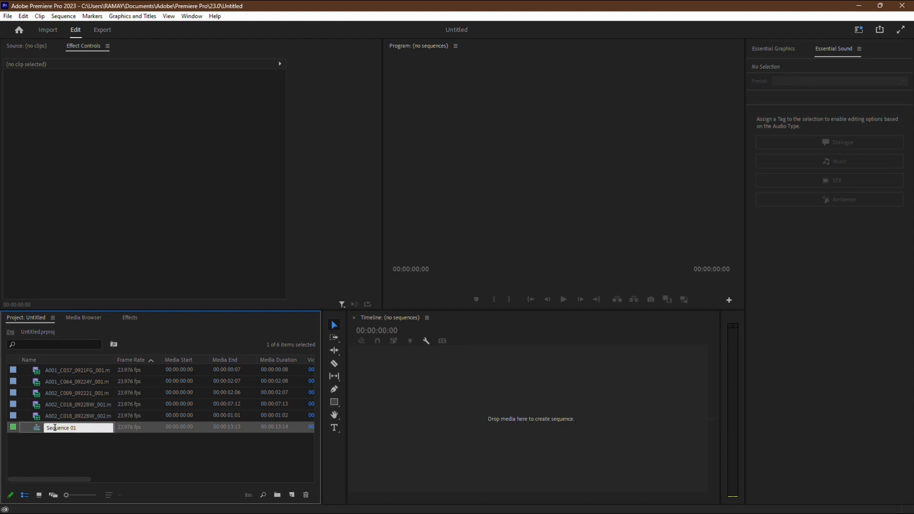
double_click(60, 428)
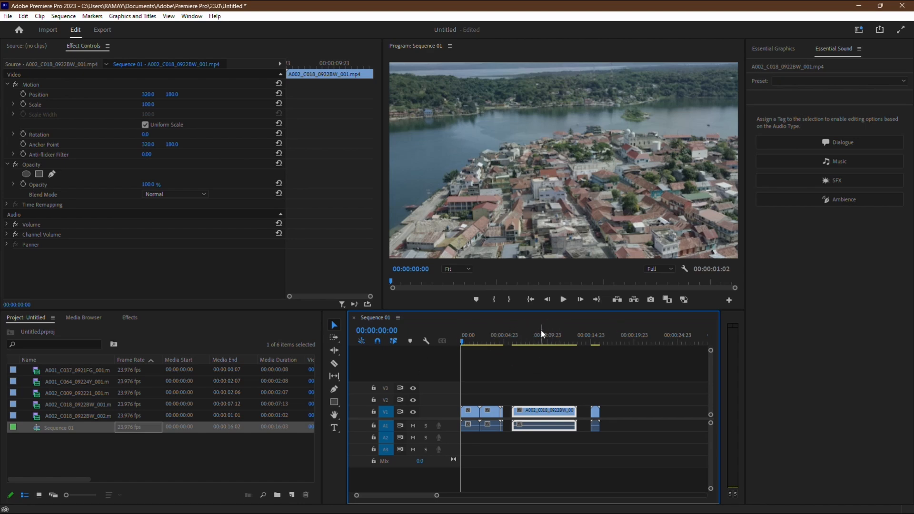
mouse_move(413, 30)
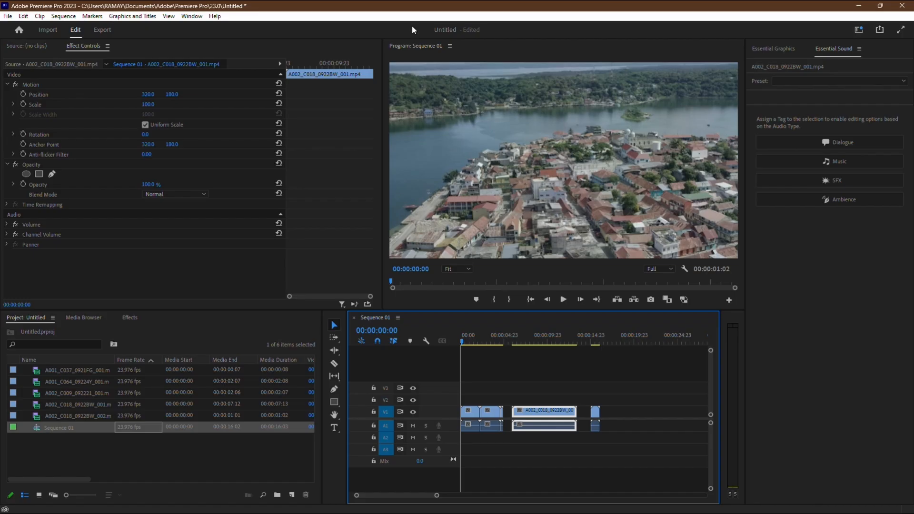